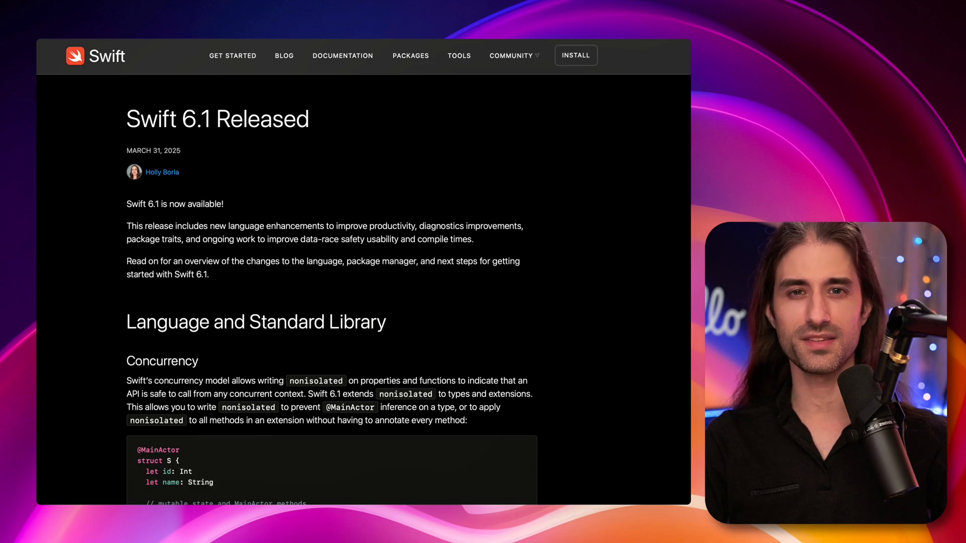
scroll(down, 3)
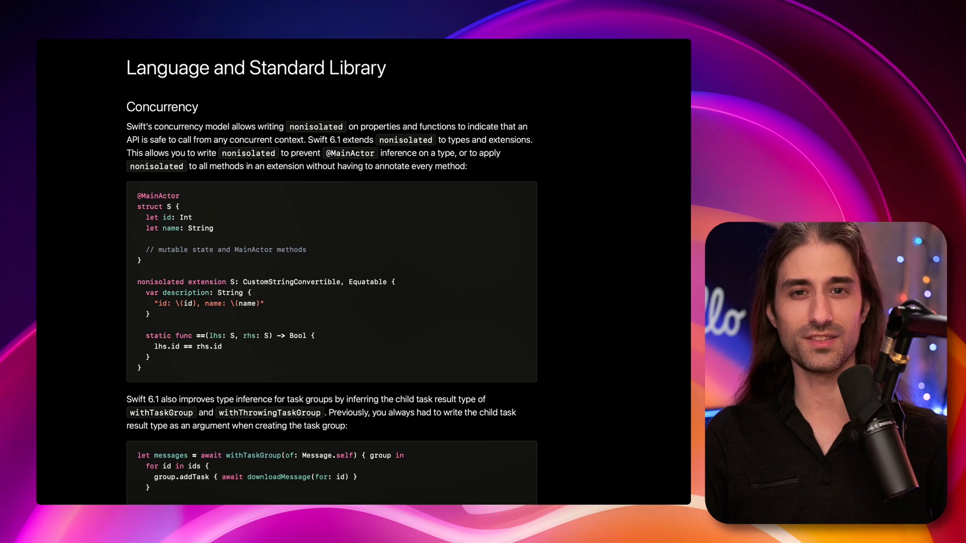
scroll(down, 3)
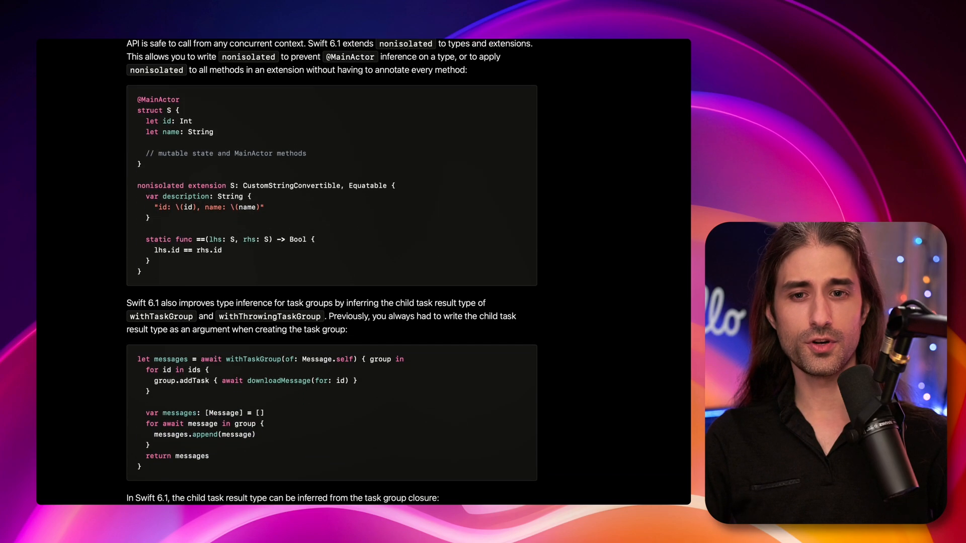
scroll(down, 3)
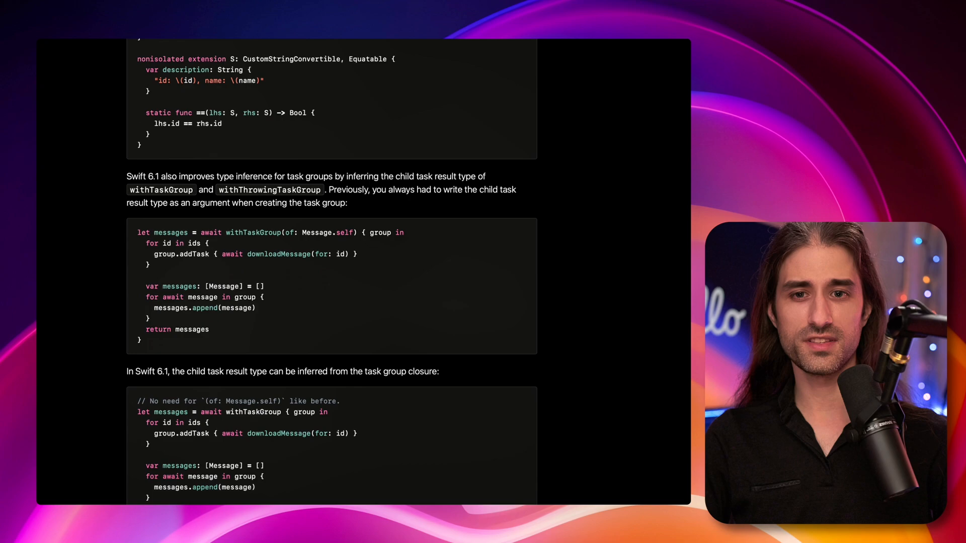
scroll(down, 3)
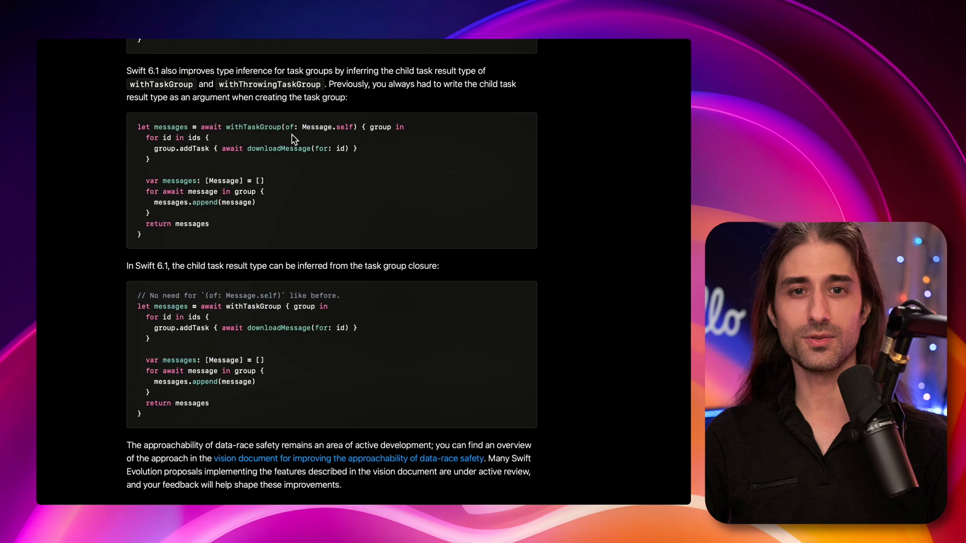
mouse_move(335, 140)
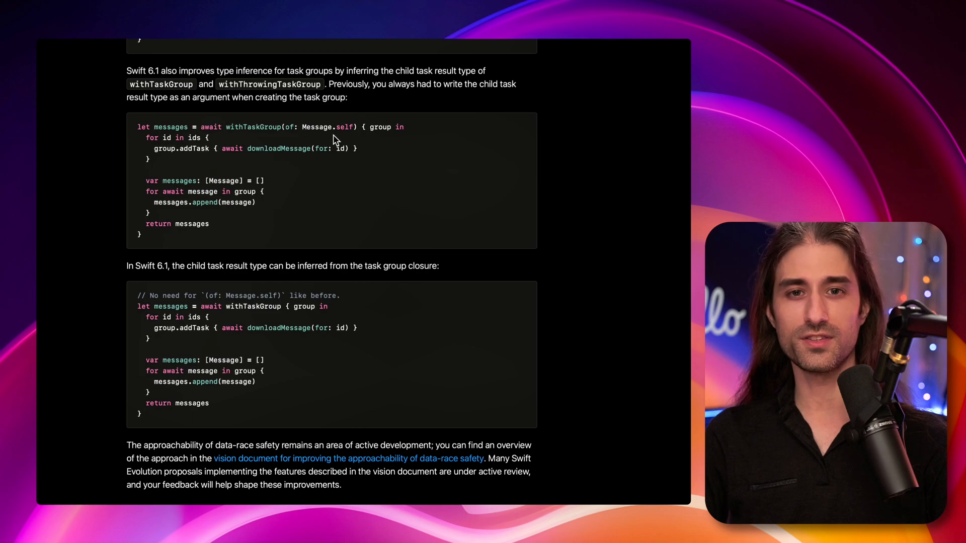
mouse_move(353, 138)
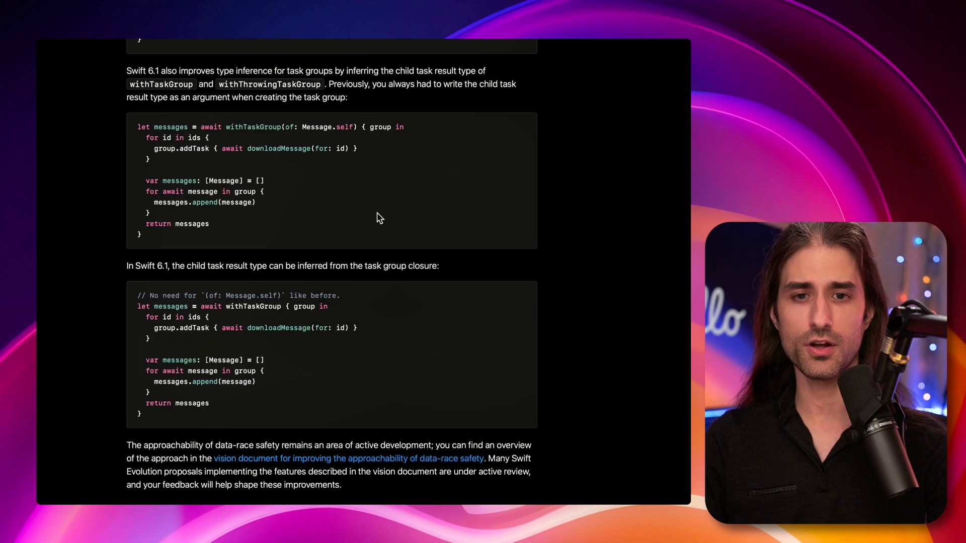
scroll(down, 3)
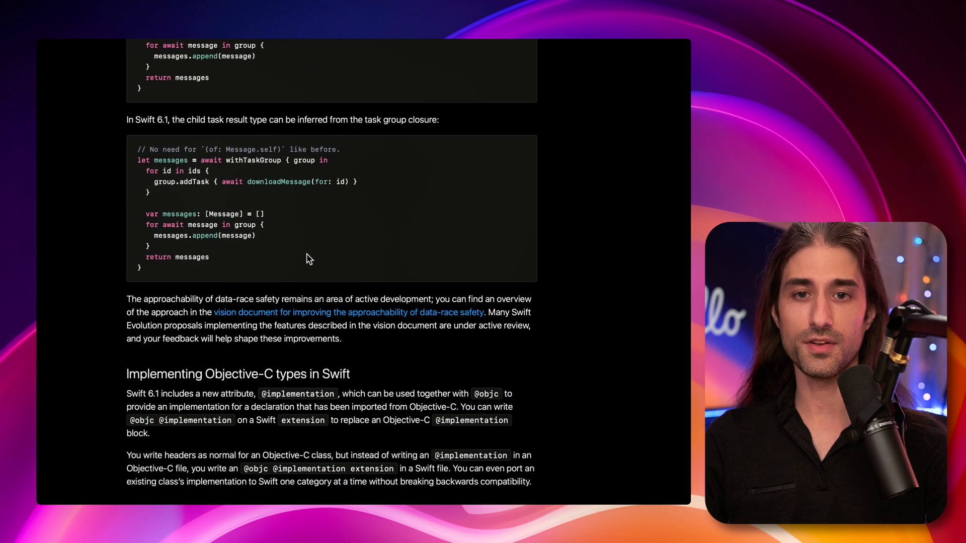
scroll(down, 3)
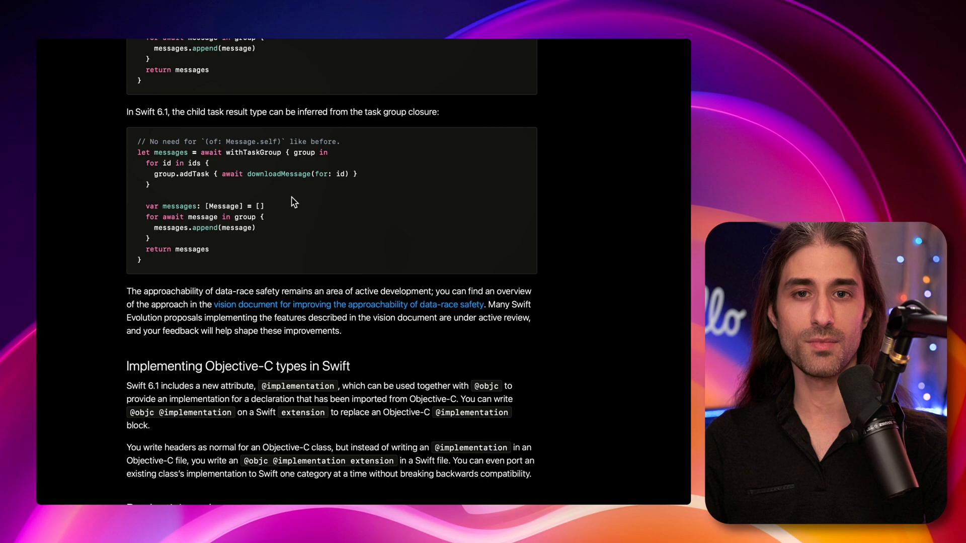
mouse_move(276, 160)
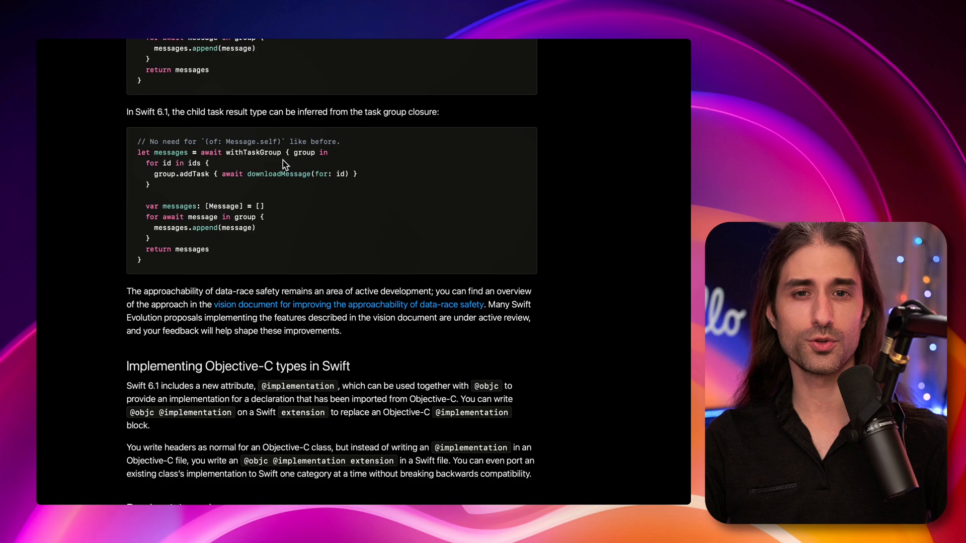
scroll(down, 3)
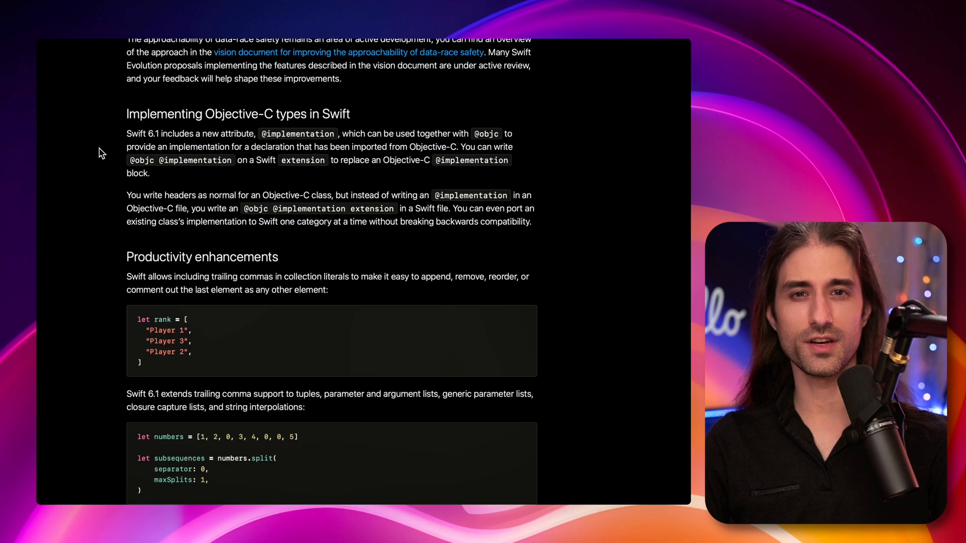
scroll(down, 3)
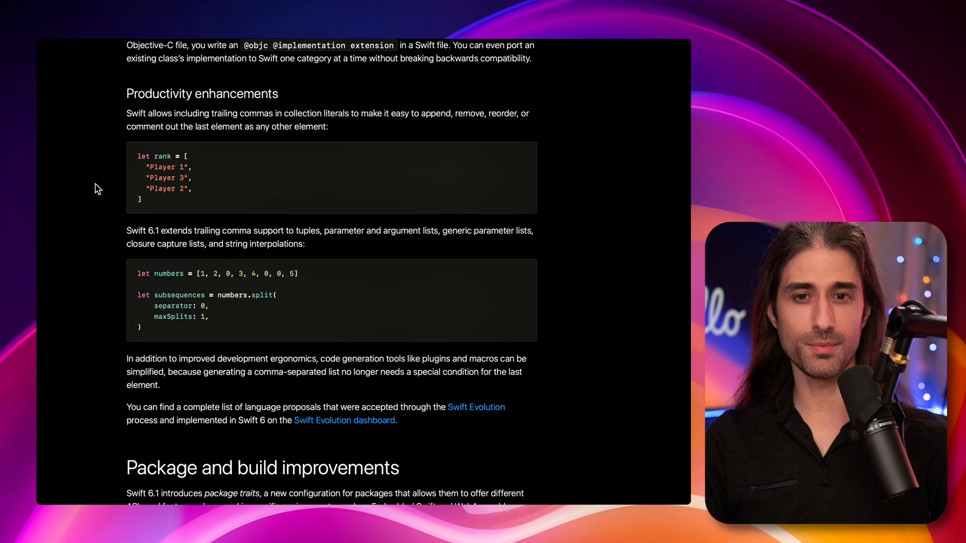
mouse_move(194, 205)
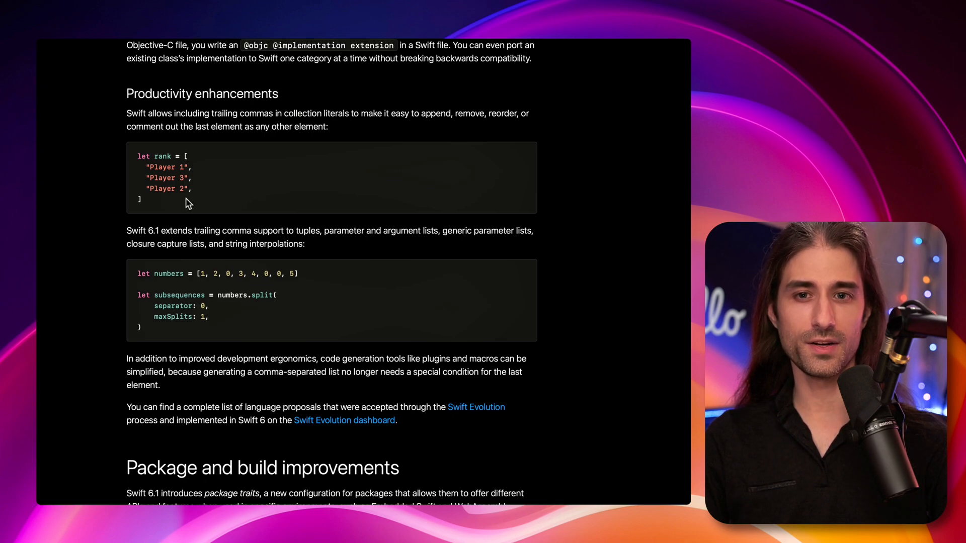
mouse_move(200, 200)
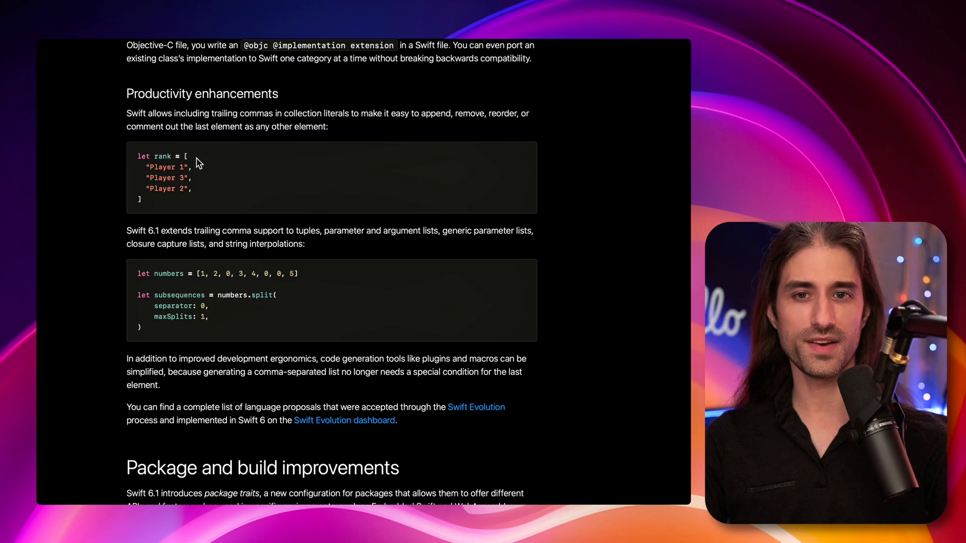
mouse_move(196, 203)
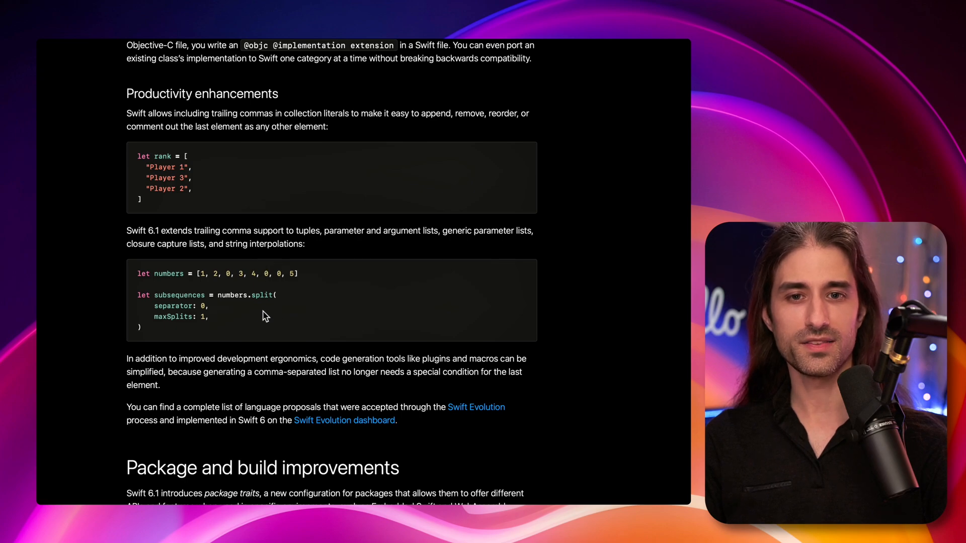
mouse_move(347, 254)
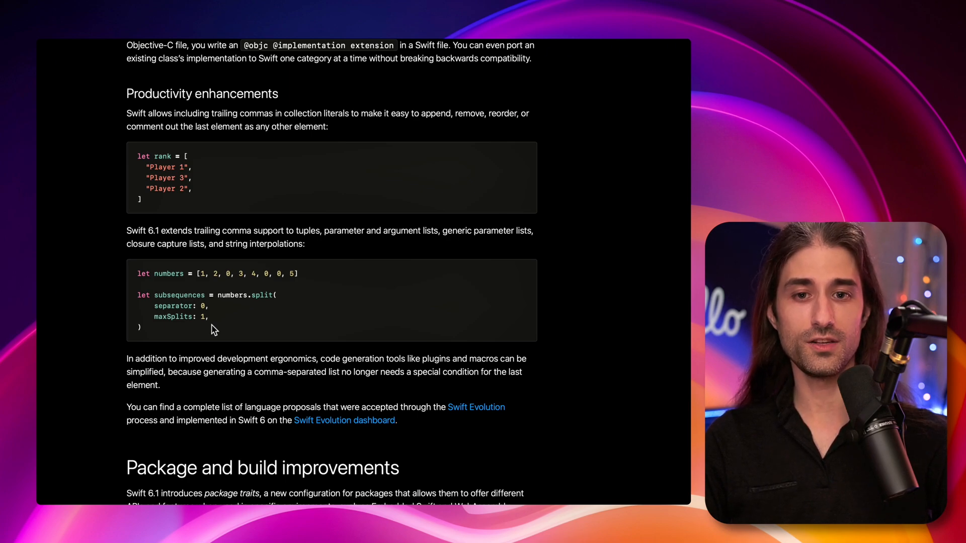
mouse_move(224, 323)
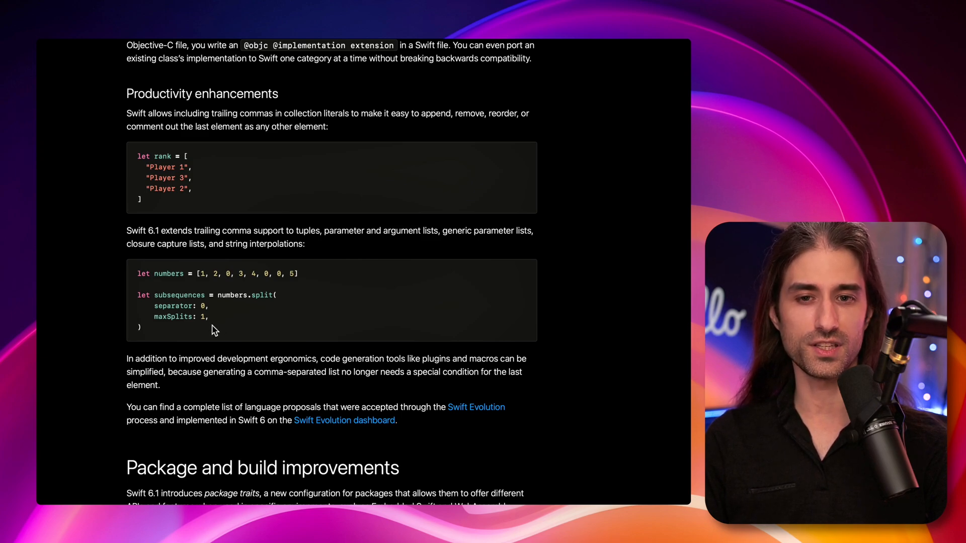
scroll(down, 3)
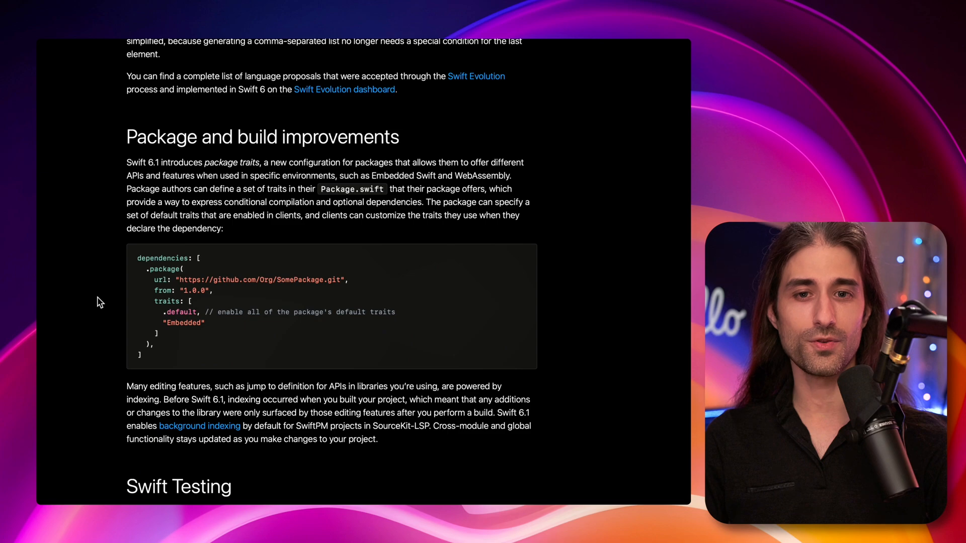
mouse_move(110, 319)
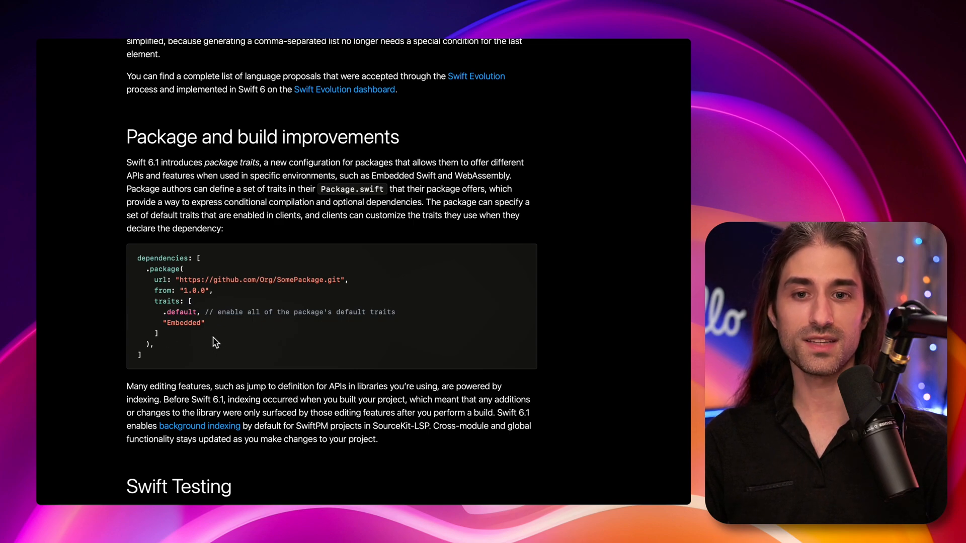
mouse_move(212, 337)
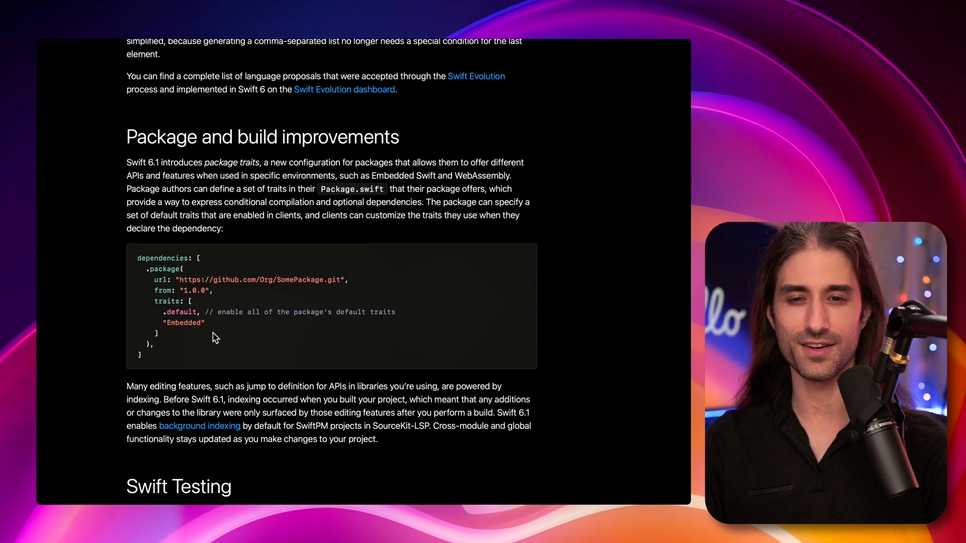
scroll(down, 3)
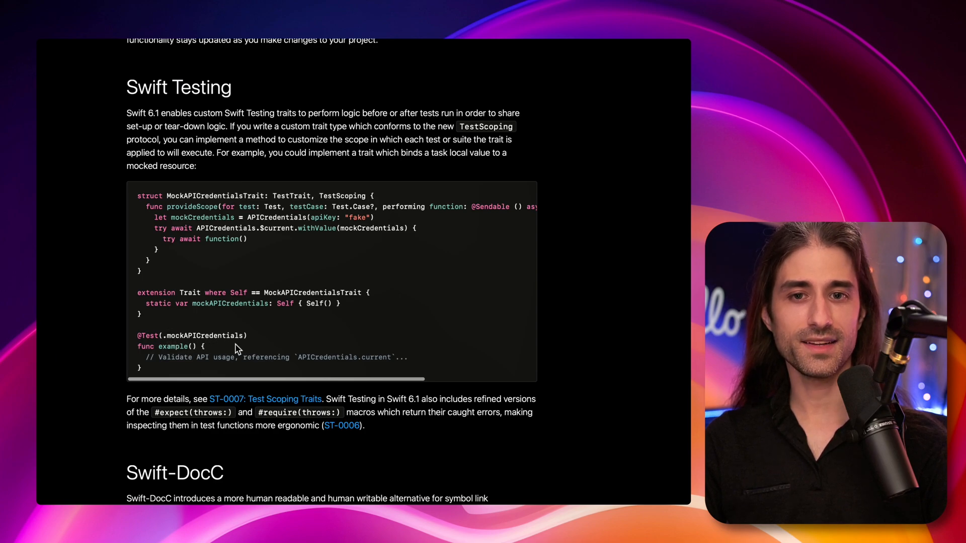
mouse_move(200, 272)
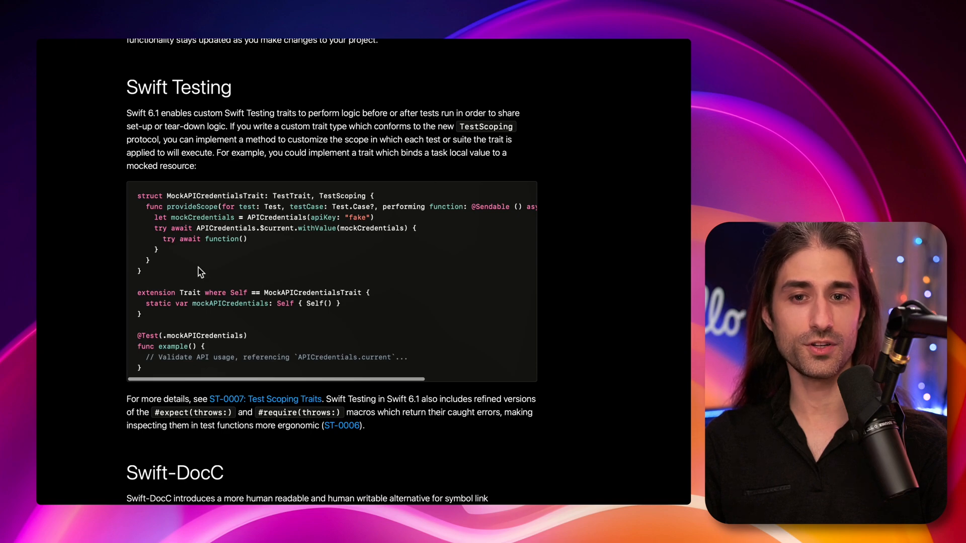
mouse_move(295, 335)
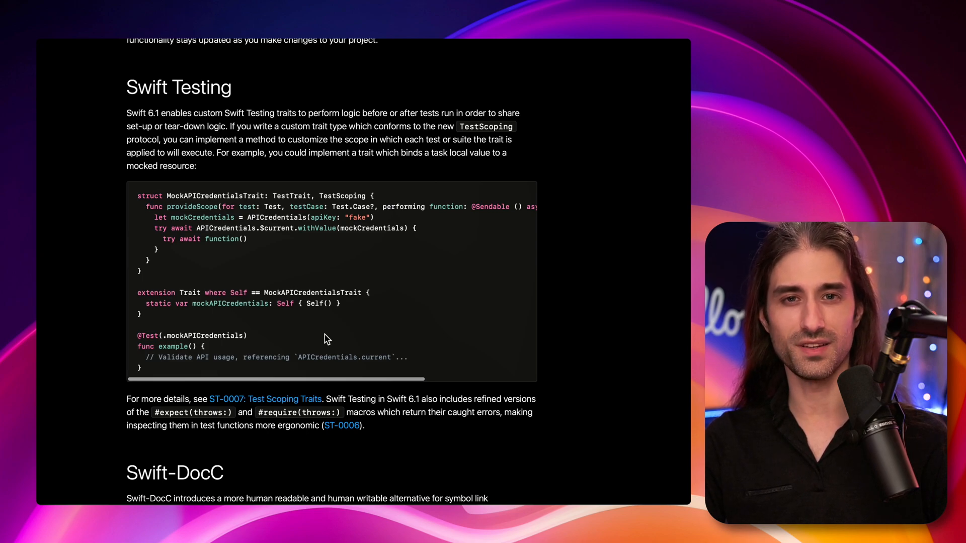
scroll(down, 3)
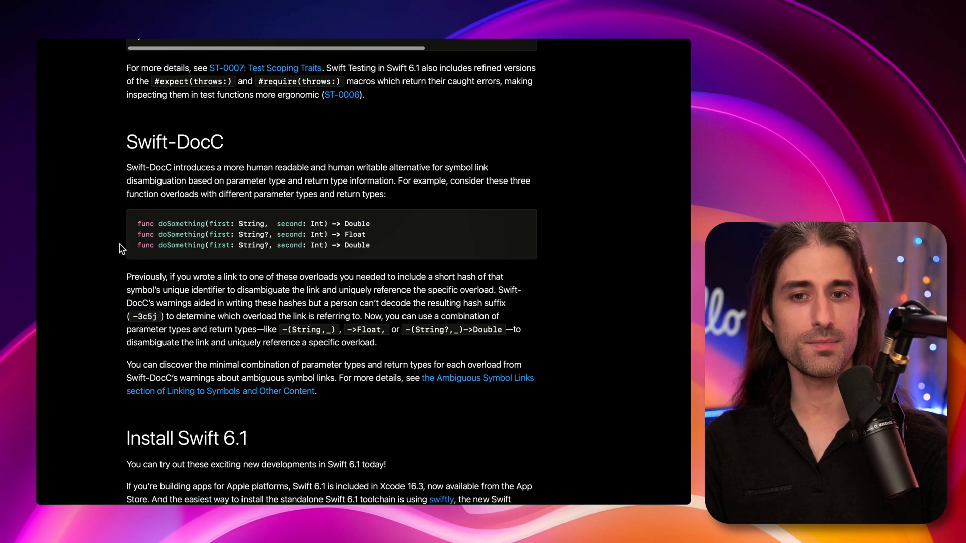
mouse_move(107, 226)
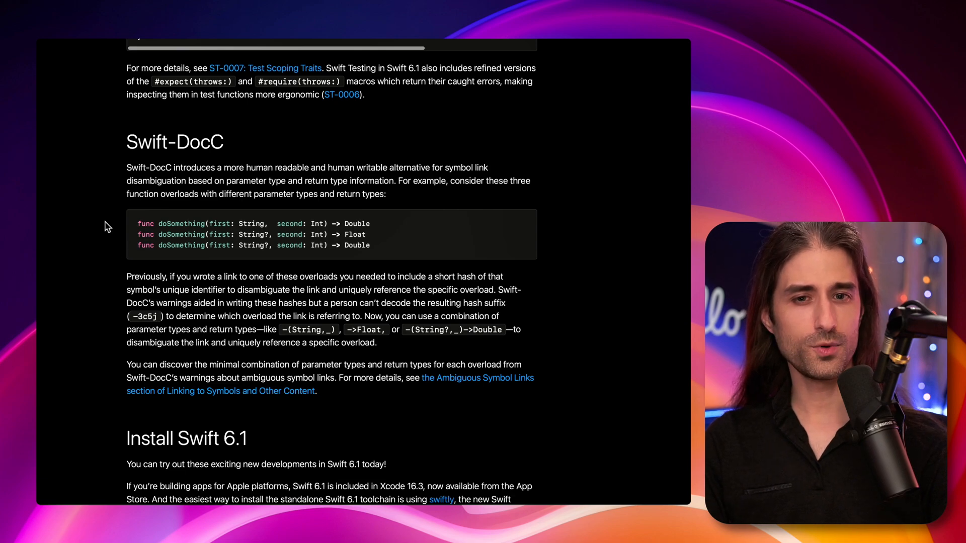
mouse_move(113, 275)
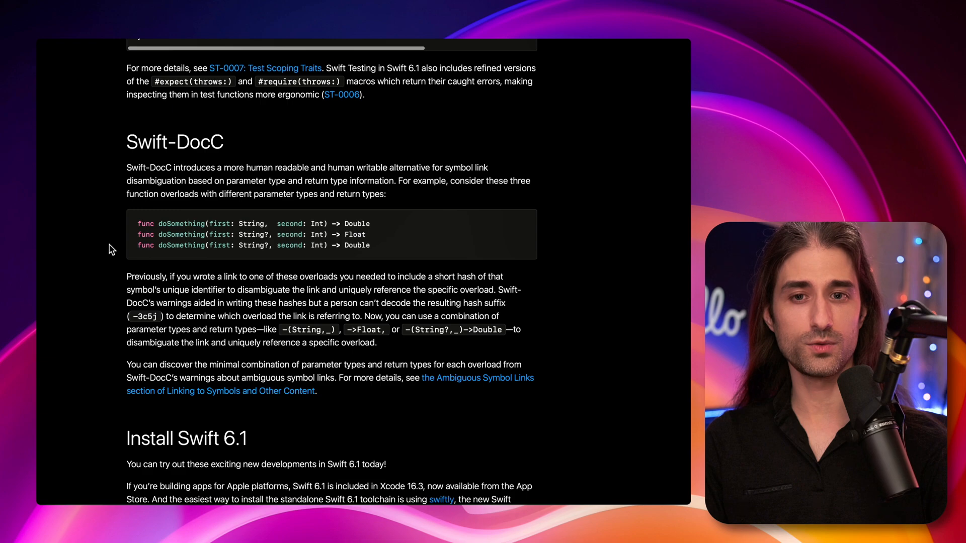
mouse_move(123, 238)
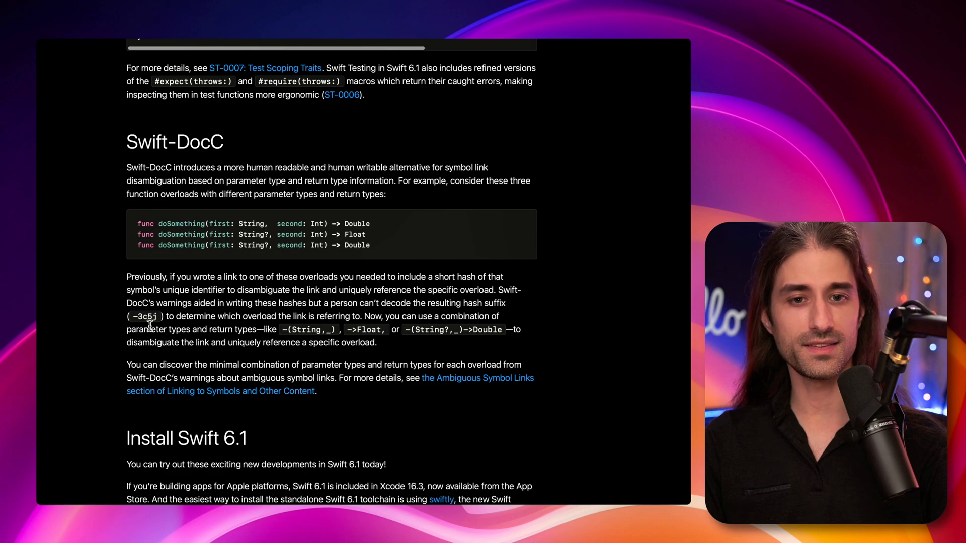
mouse_move(256, 362)
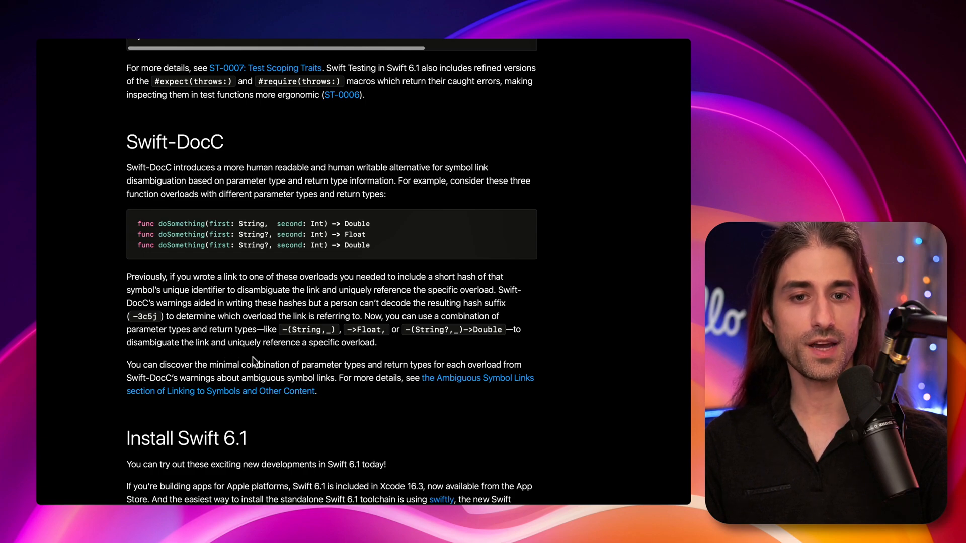
mouse_move(272, 353)
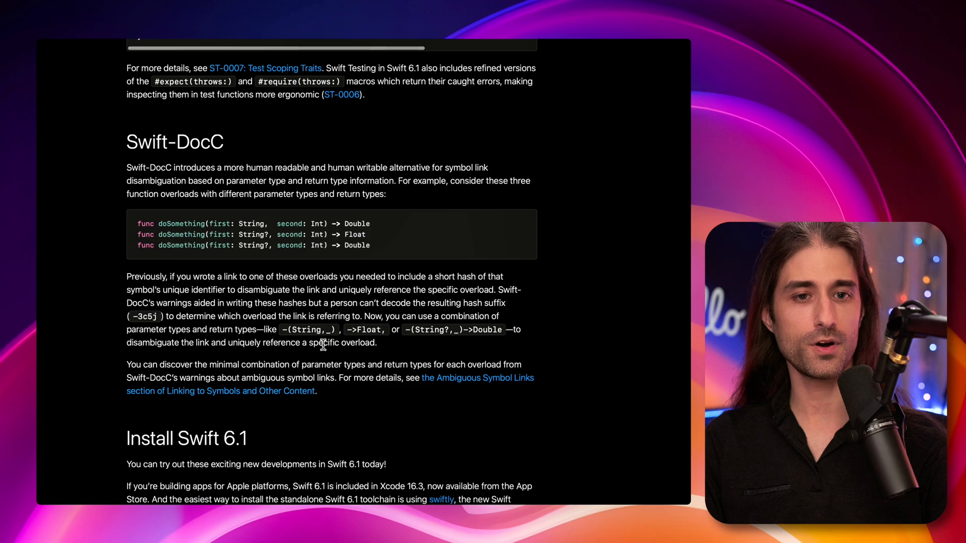
mouse_move(281, 354)
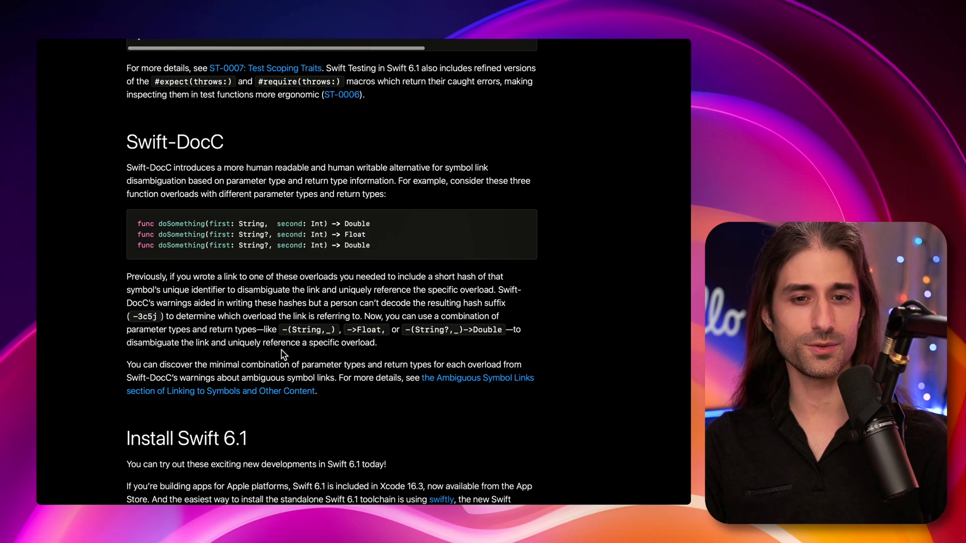
scroll(down, 3)
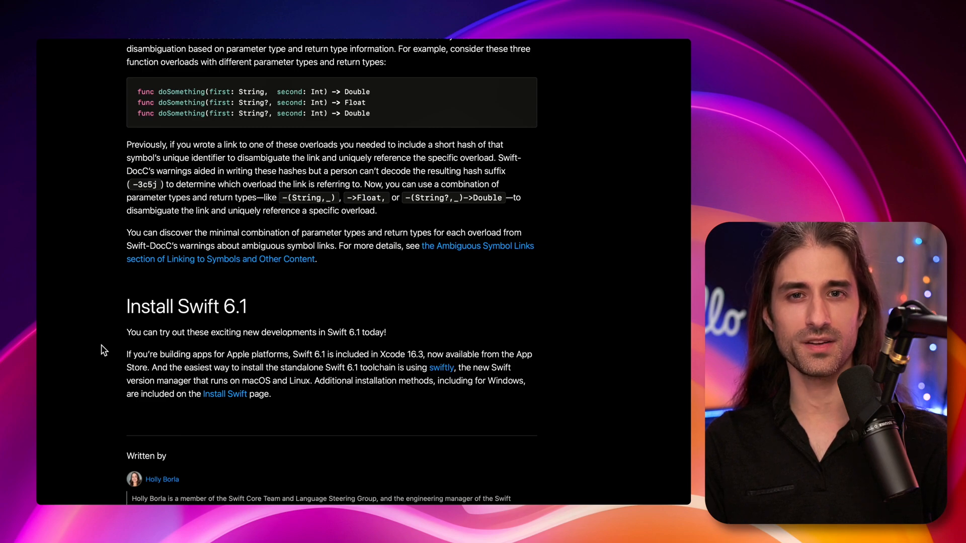
mouse_move(259, 371)
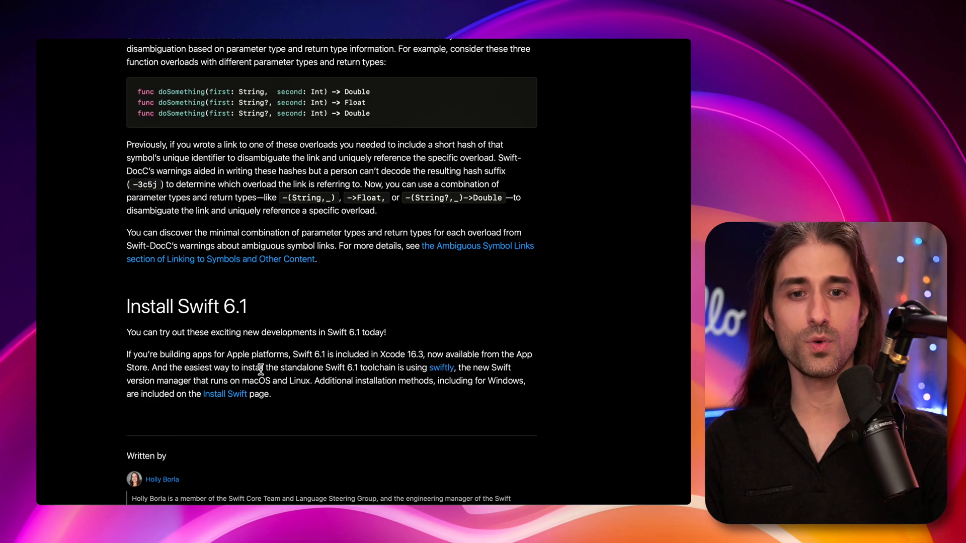